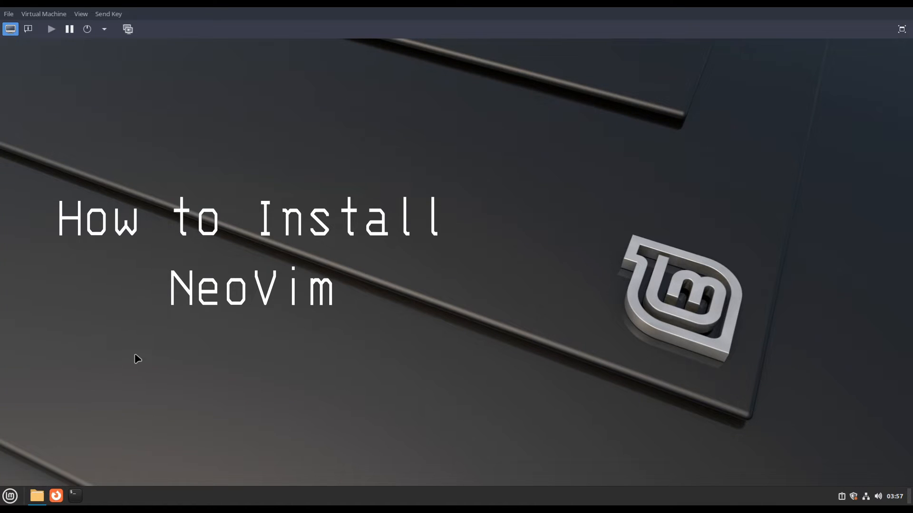
# View the home folder holding nvim-linux64.tar.gz in Nemo, then bring the Firefox INSTALL.md page forward
pyautogui.click(36, 495)
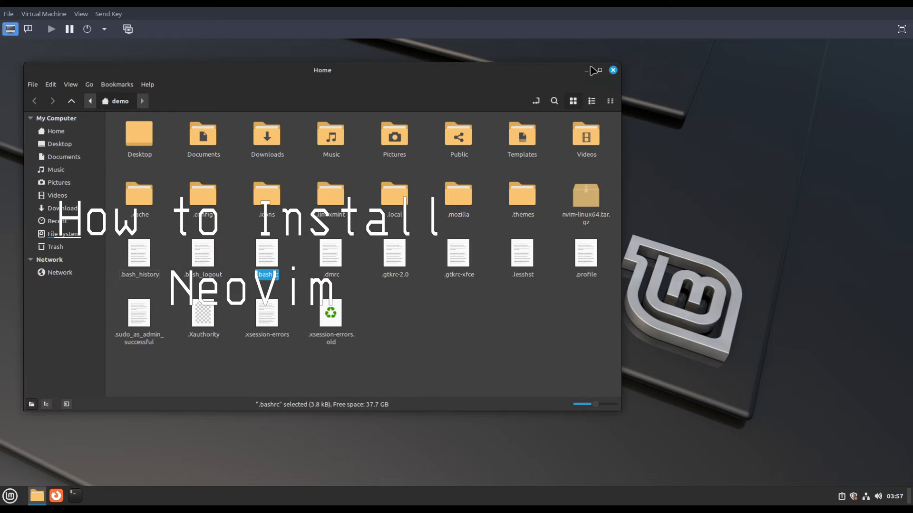
pyautogui.click(612, 70)
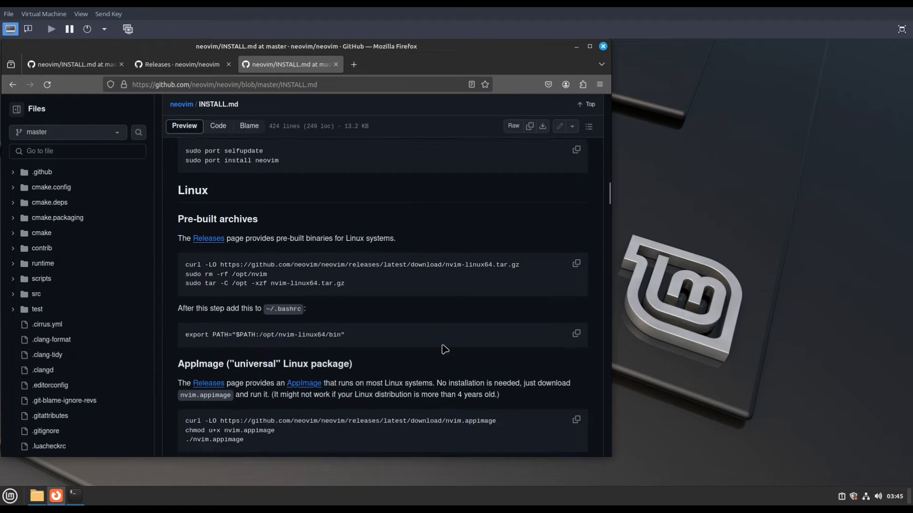
# Reach the Linux 'Pre-built archives' instructions and start a terminal from the taskbar
pyautogui.scroll(-3)
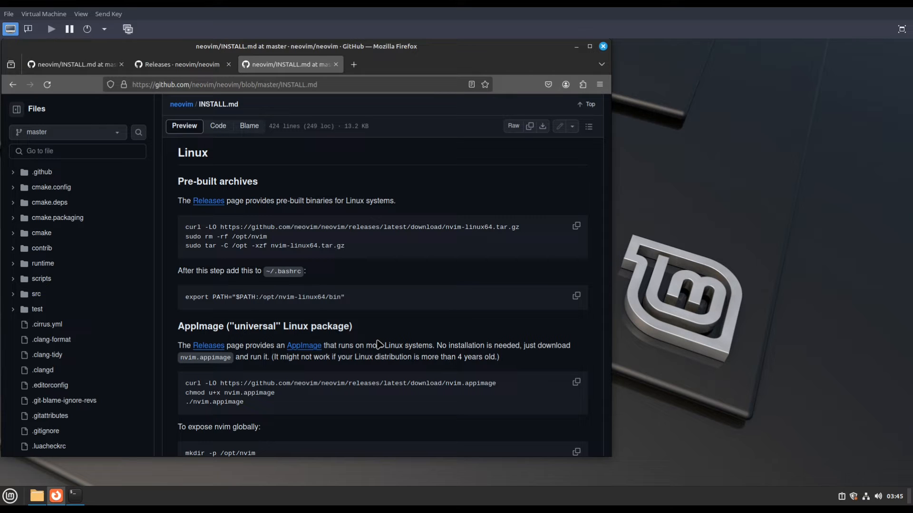
pyautogui.moveTo(232, 168)
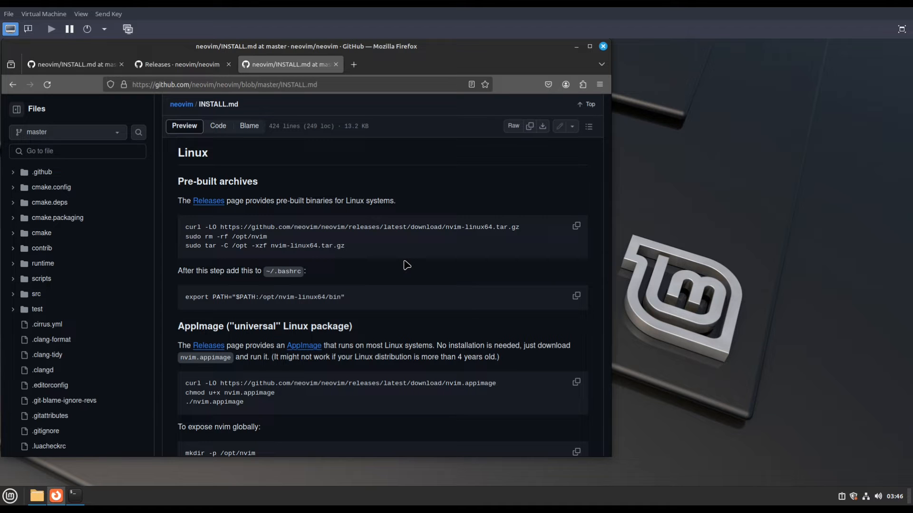
pyautogui.click(73, 495)
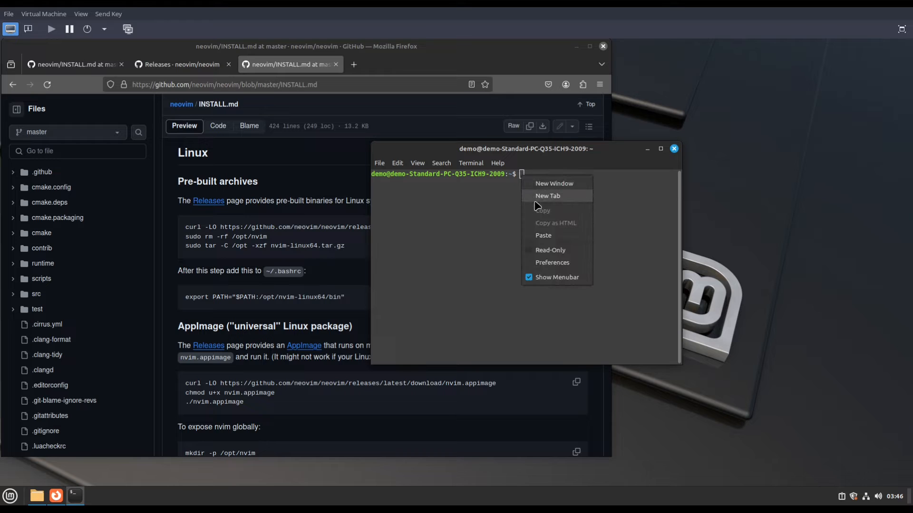
# Download nvim-linux64.tar.gz with curl from the latest Neovim release, then begin the sudo cleanup command
pyautogui.click(543, 235)
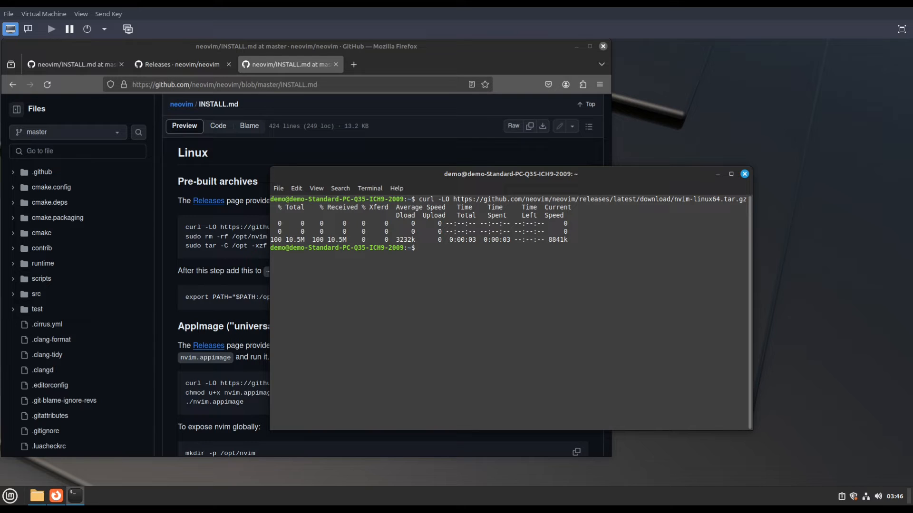
pyautogui.moveTo(522, 177)
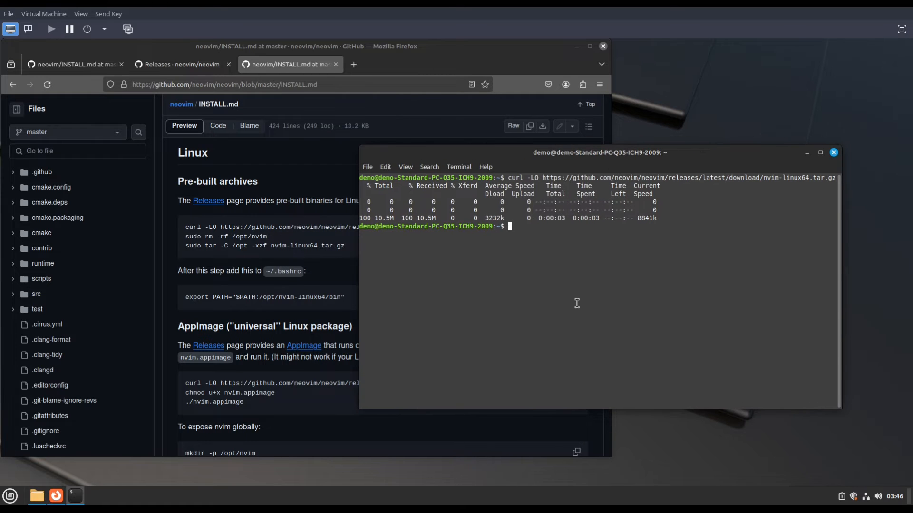
pyautogui.write('sudo rm -rf')
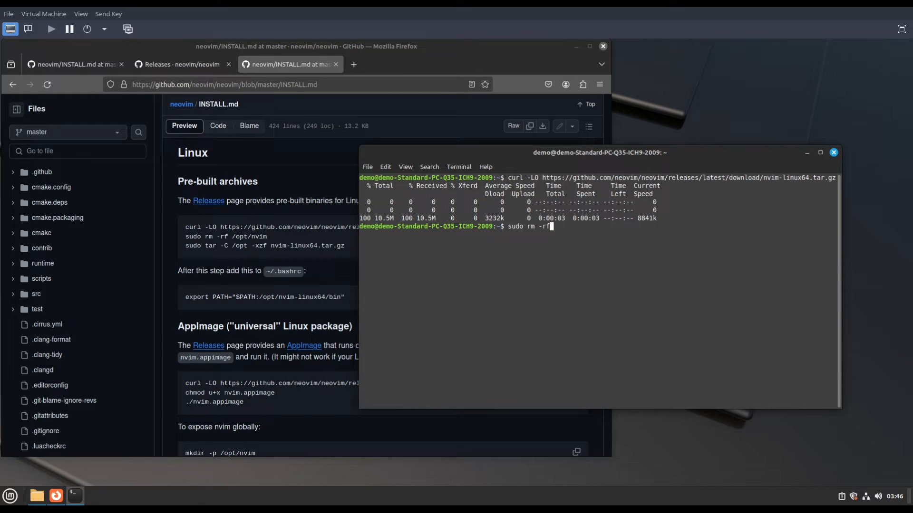
# Remove any existing /opt/nvim-linux64/ folder with sudo rm -rf
pyautogui.write('/op')
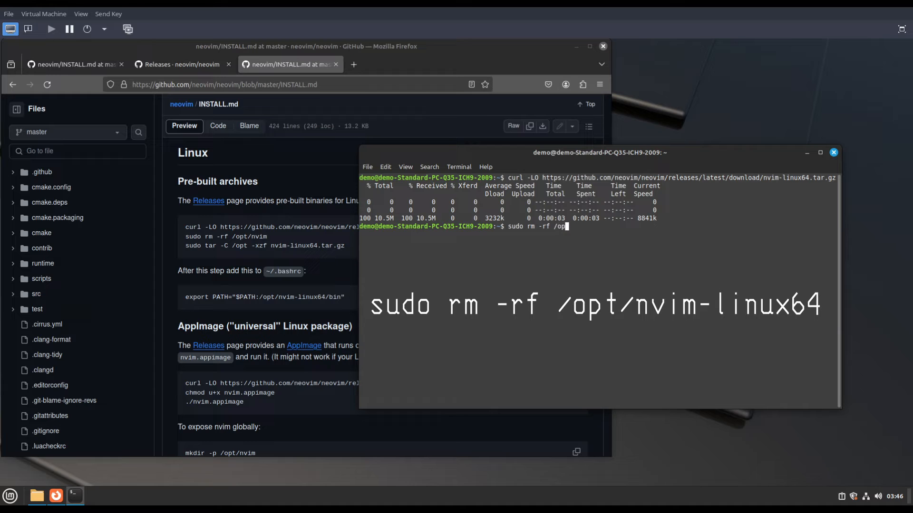
pyautogui.write('t/nvim')
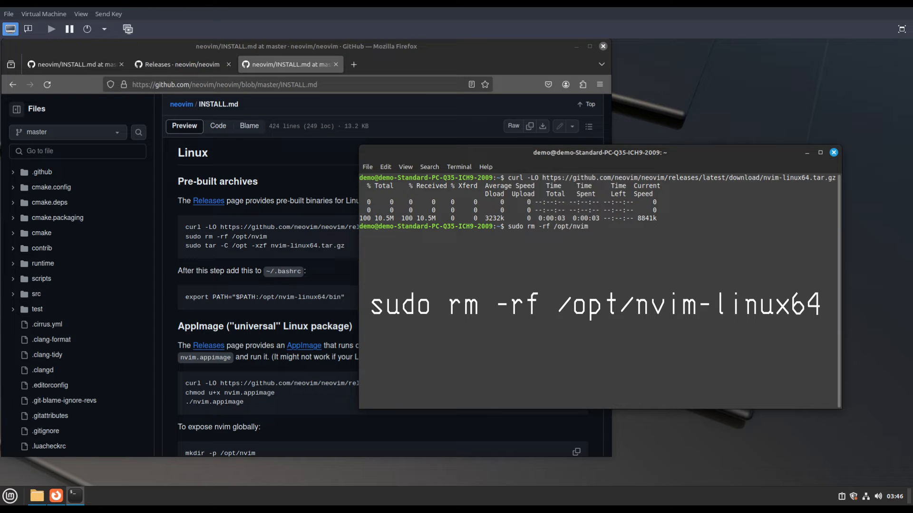
pyautogui.write('-linux64/')
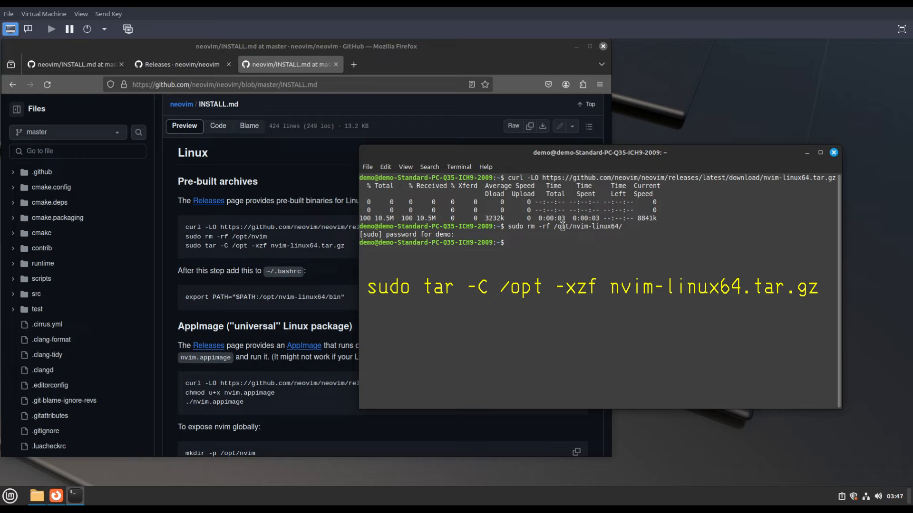
# Extract nvim-linux64.tar.gz into /opt with sudo tar -C /opt -xzf
pyautogui.write('sudo tar -C /opt -xzf nvi')
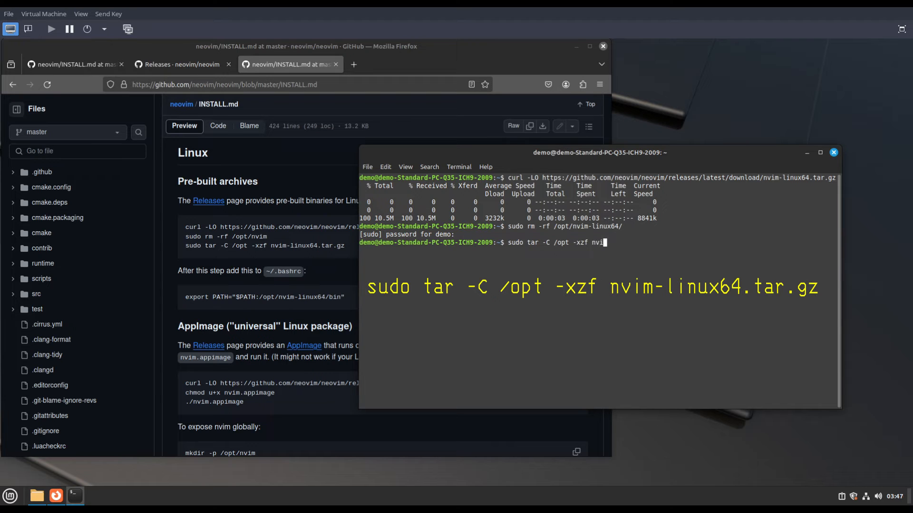
pyautogui.write('-linux64.tar.gz')
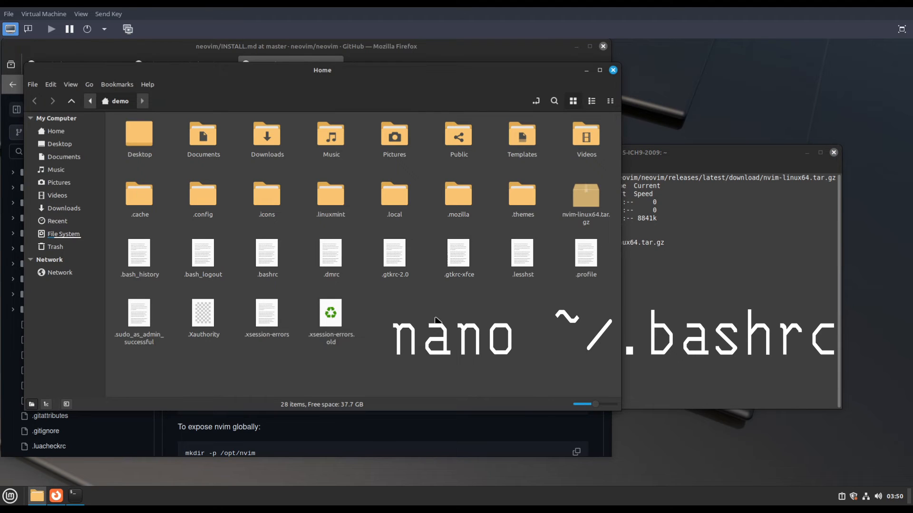
# Briefly view .bashrc in a text editor from Nemo, then return to the terminal
pyautogui.click(266, 258)
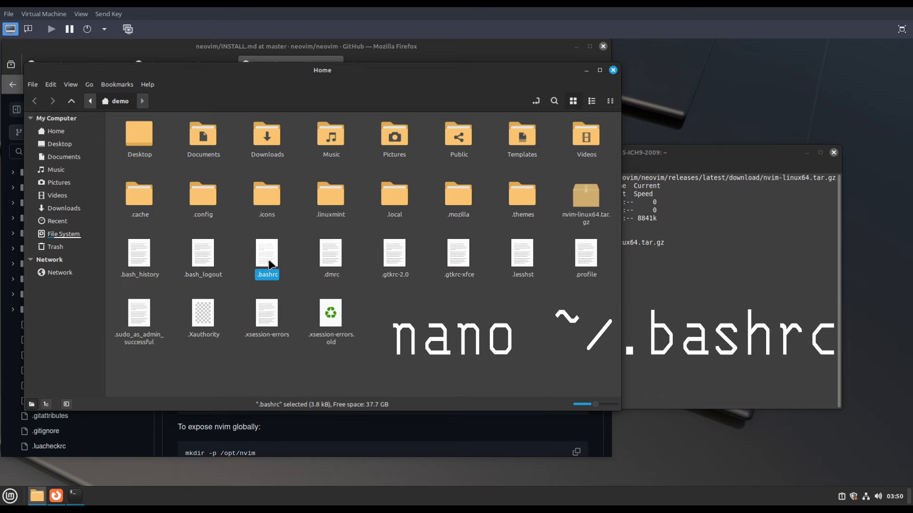
pyautogui.rightClick(266, 256)
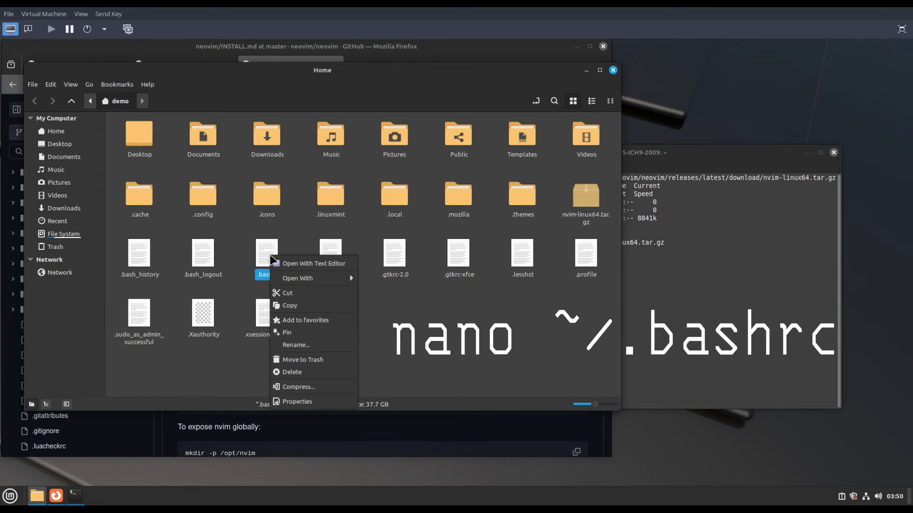
pyautogui.click(313, 263)
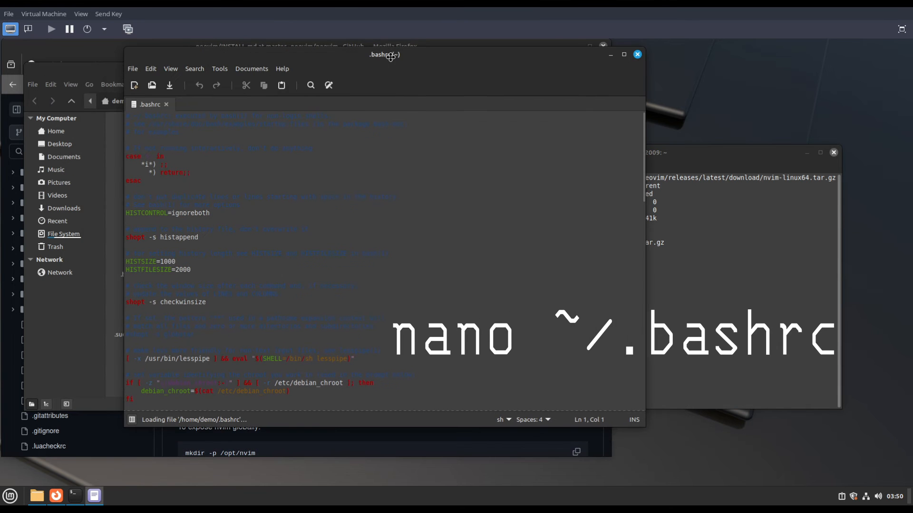
pyautogui.moveTo(384, 54); pyautogui.dragTo(359, 46)
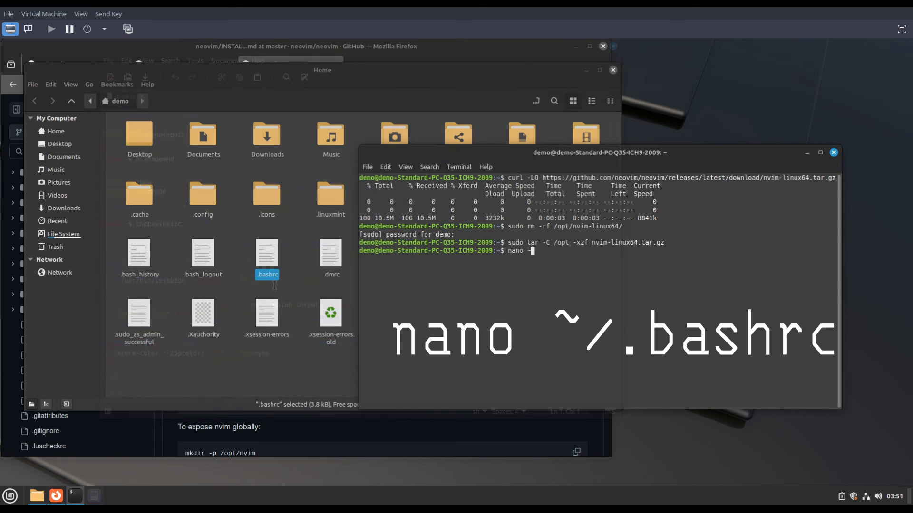
# Edit ~/.bashrc in nano, ending it with export PATH="$PATH:/opt/nvim-linux64/bin", then save and exit
pyautogui.write('/.bas')
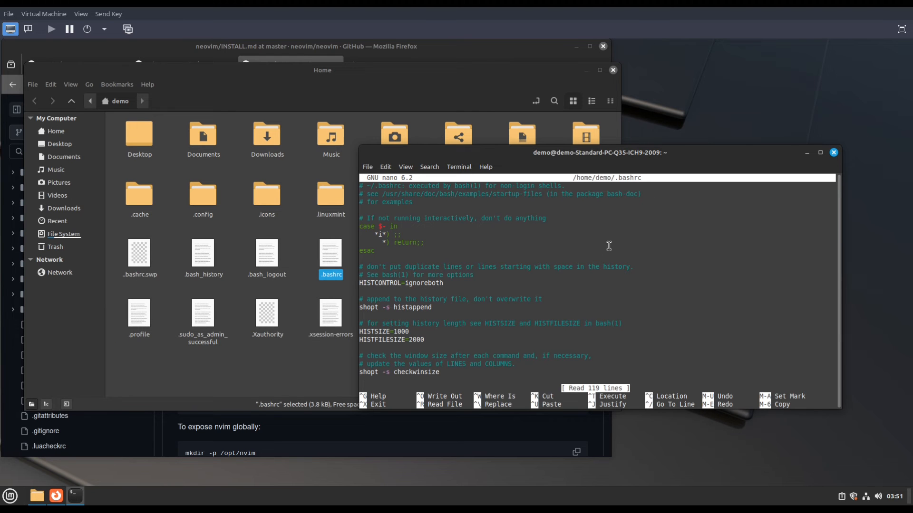
pyautogui.moveTo(601, 152); pyautogui.dragTo(332, 102)
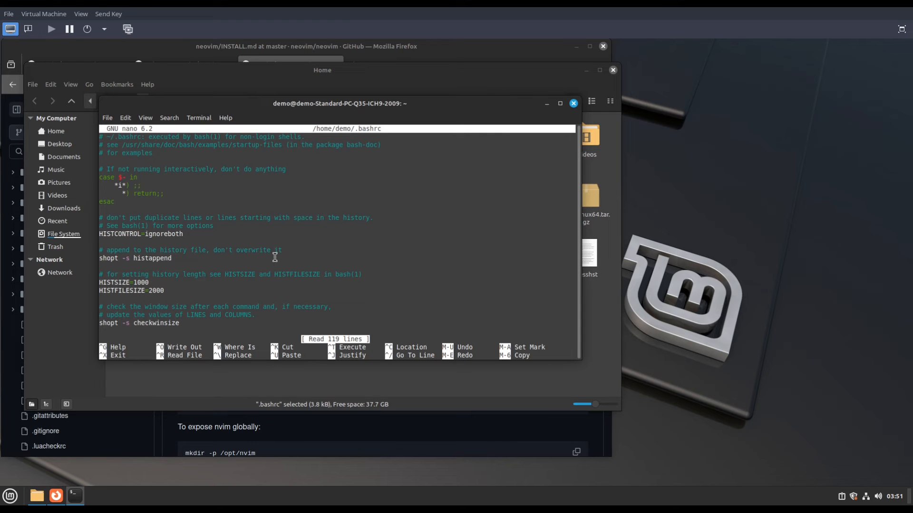
pyautogui.scroll(-3)
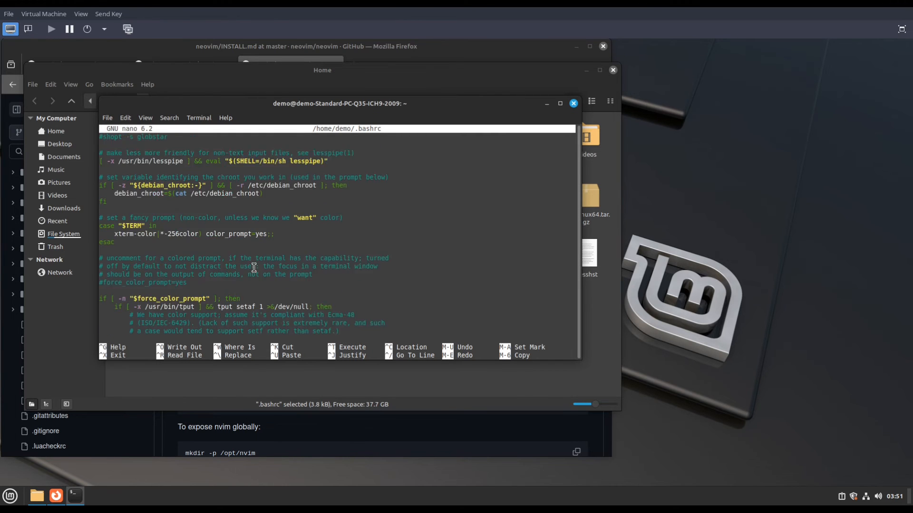
pyautogui.scroll(-3)
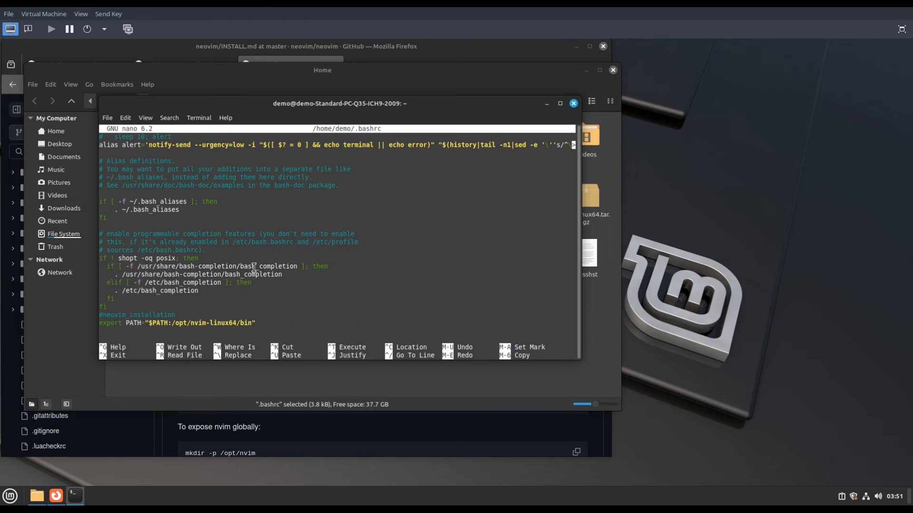
pyautogui.moveTo(255, 322)
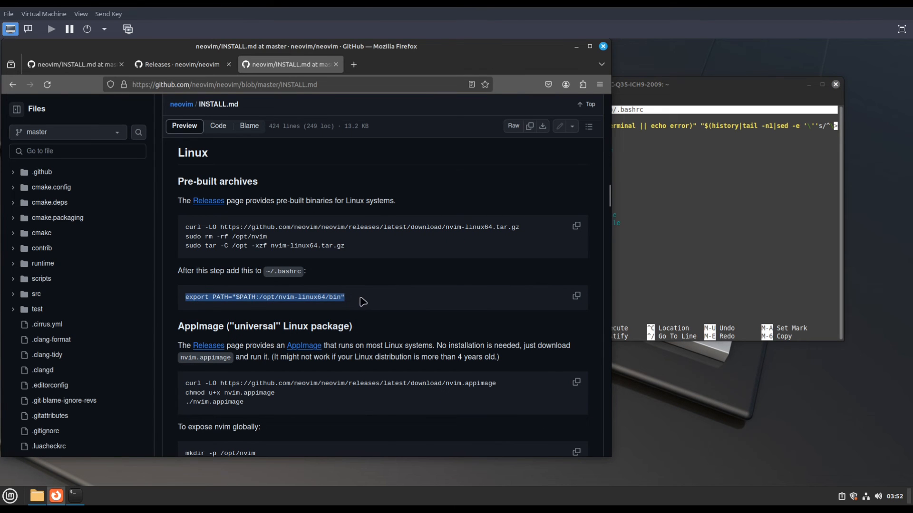
pyautogui.moveTo(740, 261)
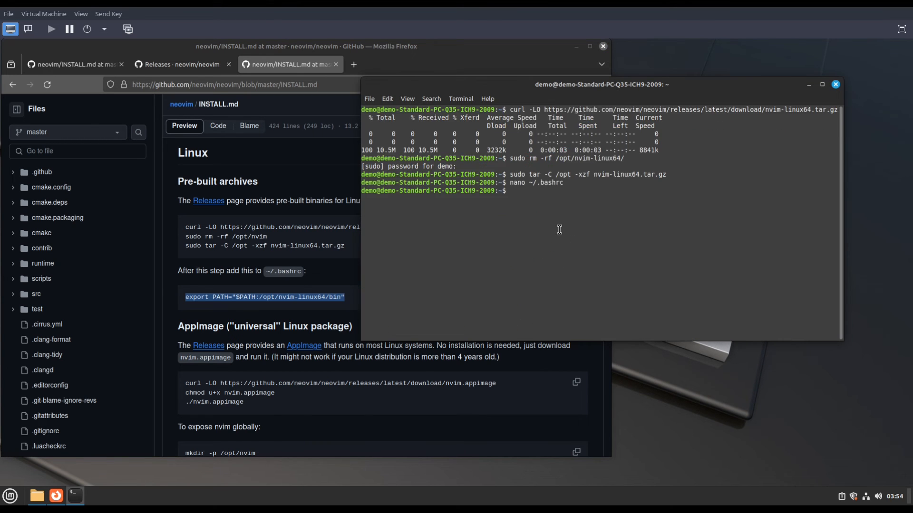
# Reload the shell with source ~/.bashrc and launch nvim to an empty buffer
pyautogui.write('source')
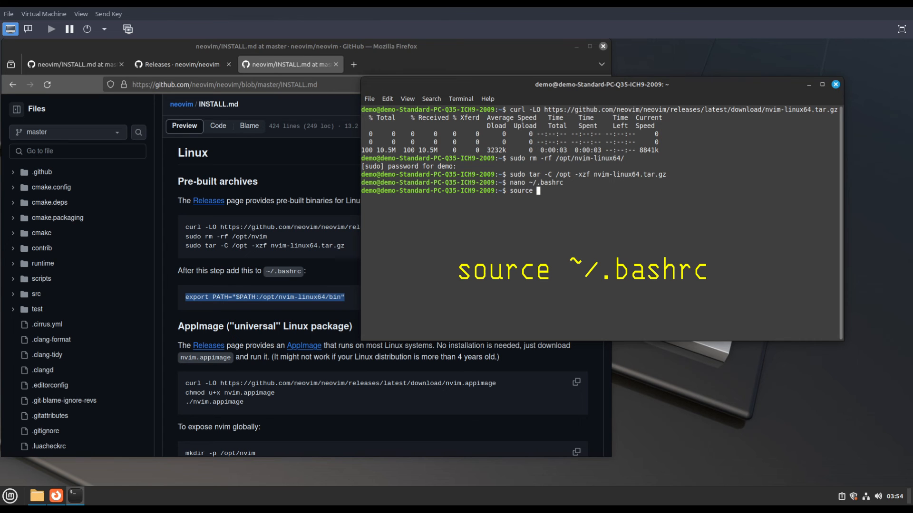
pyautogui.write('~/.v')
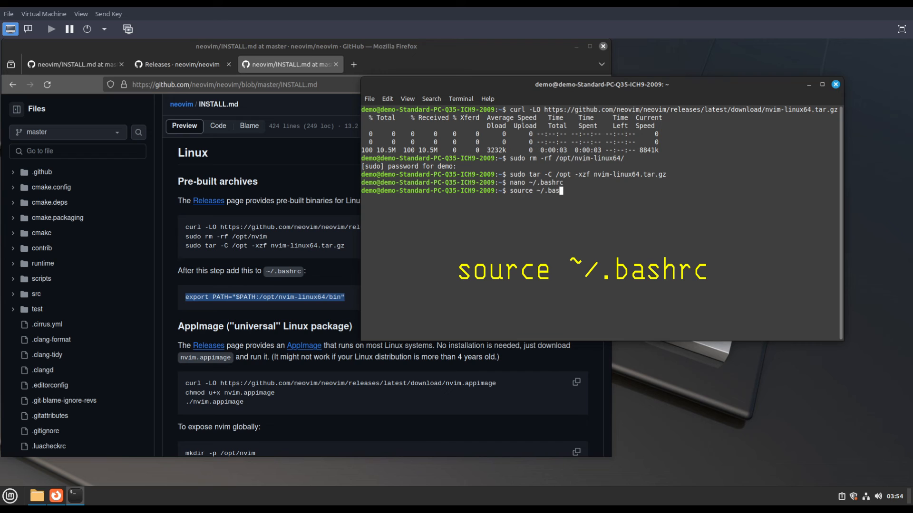
pyautogui.write('rc')
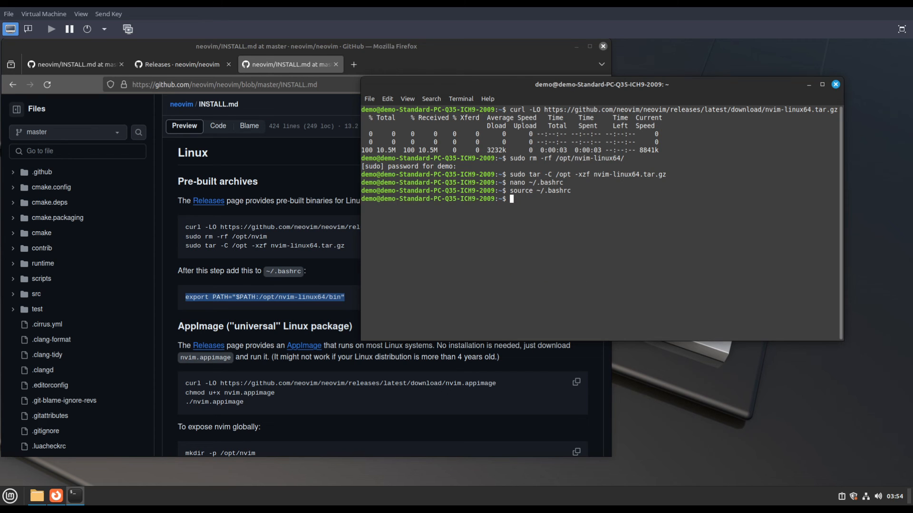
pyautogui.write('nvim')
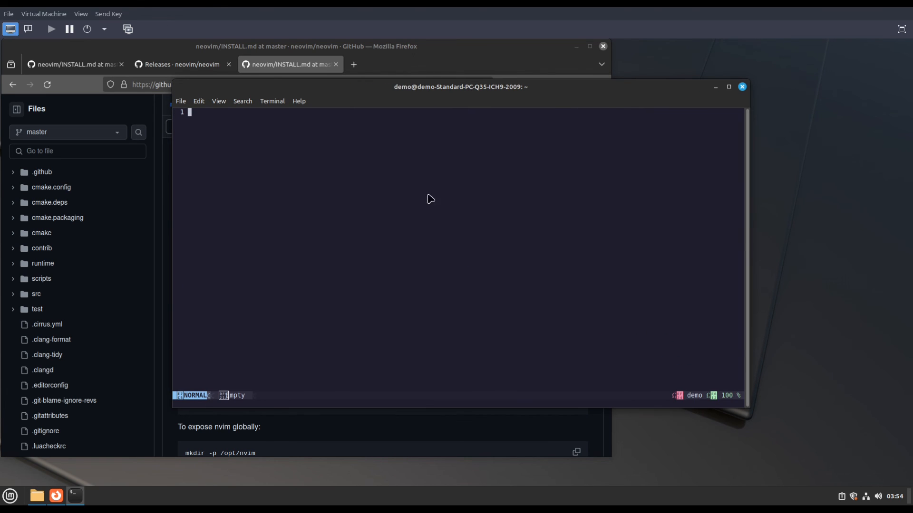
pyautogui.moveTo(460, 86); pyautogui.dragTo(510, 90)
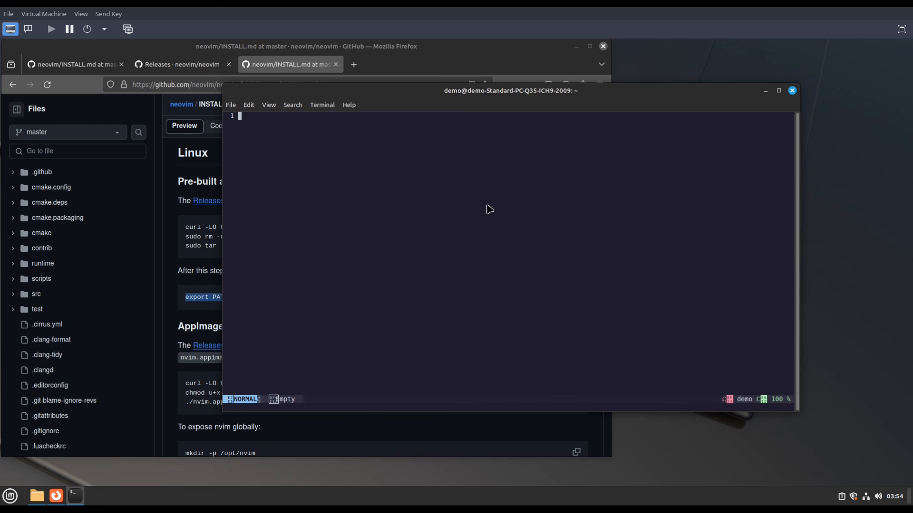